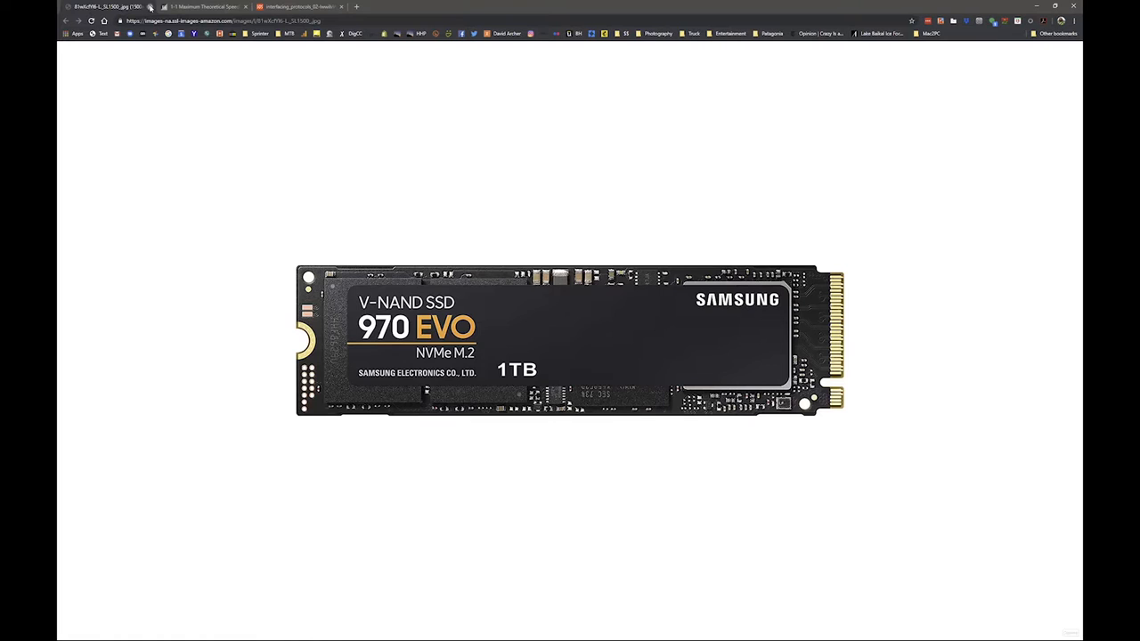
View the HDD vs. SATA vs. NVMe speed chart, then the Thunderbolt/PCIe/USB/FireWire bandwidth chart.
{"action": "left_click", "coordinate": [205, 7]}
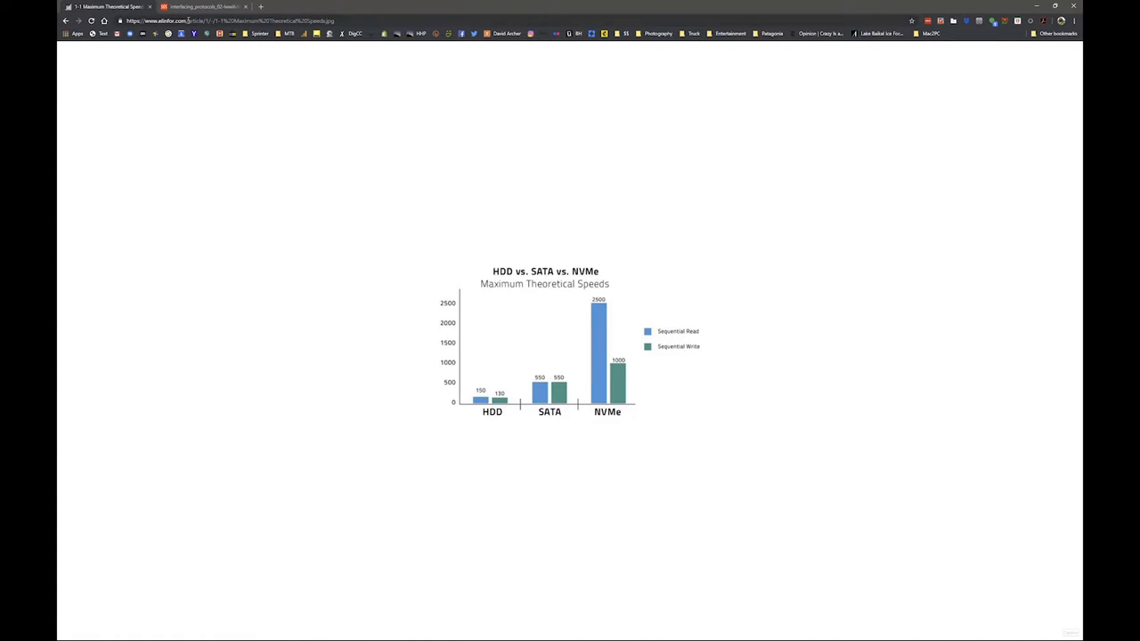
{"action": "mouse_move", "coordinate": [615, 367]}
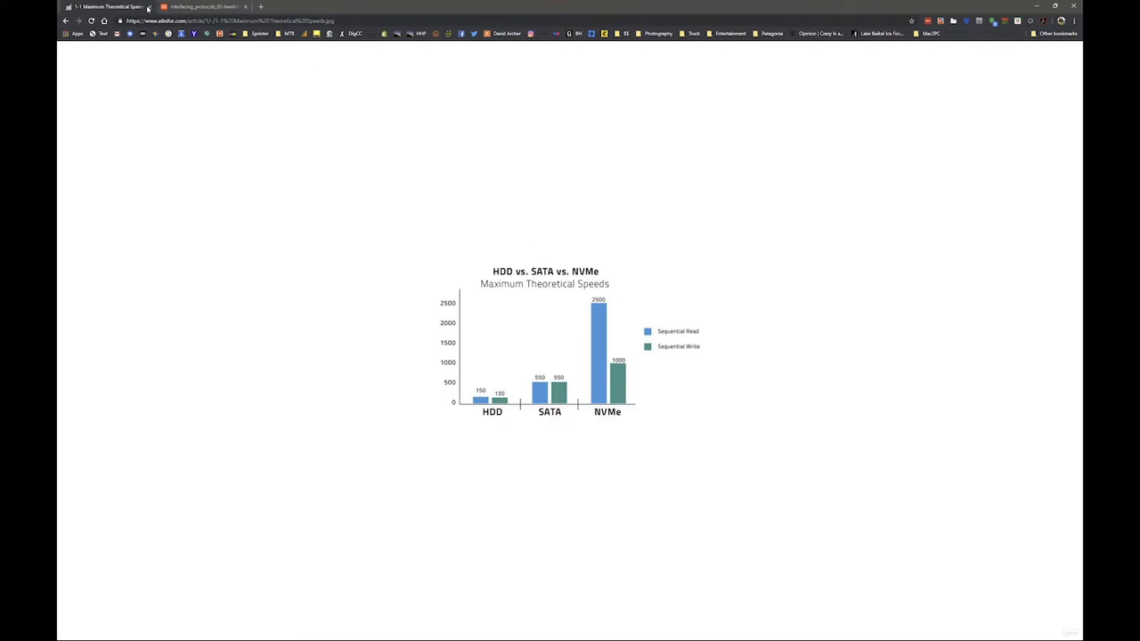
{"action": "left_click", "coordinate": [200, 7]}
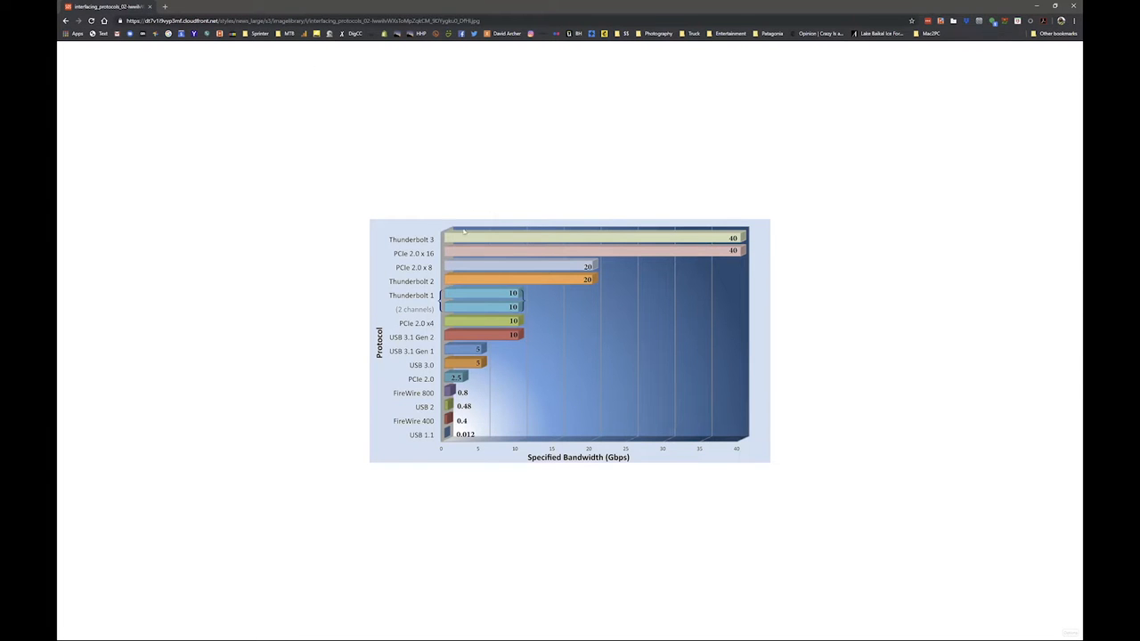
{"action": "mouse_move", "coordinate": [530, 253]}
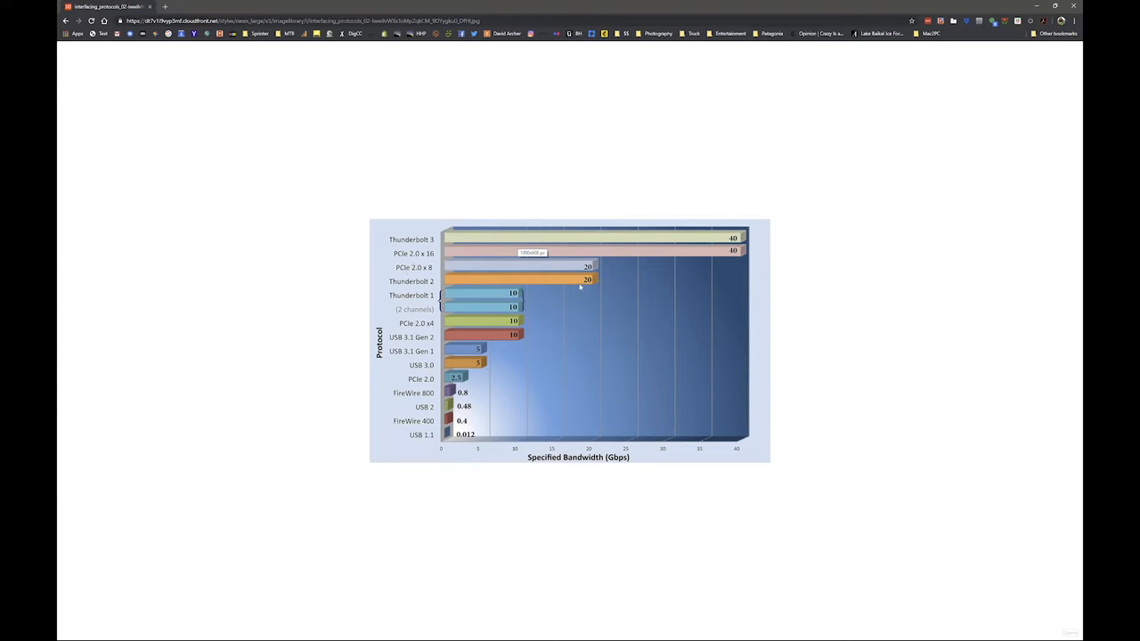
{"action": "mouse_move", "coordinate": [588, 282]}
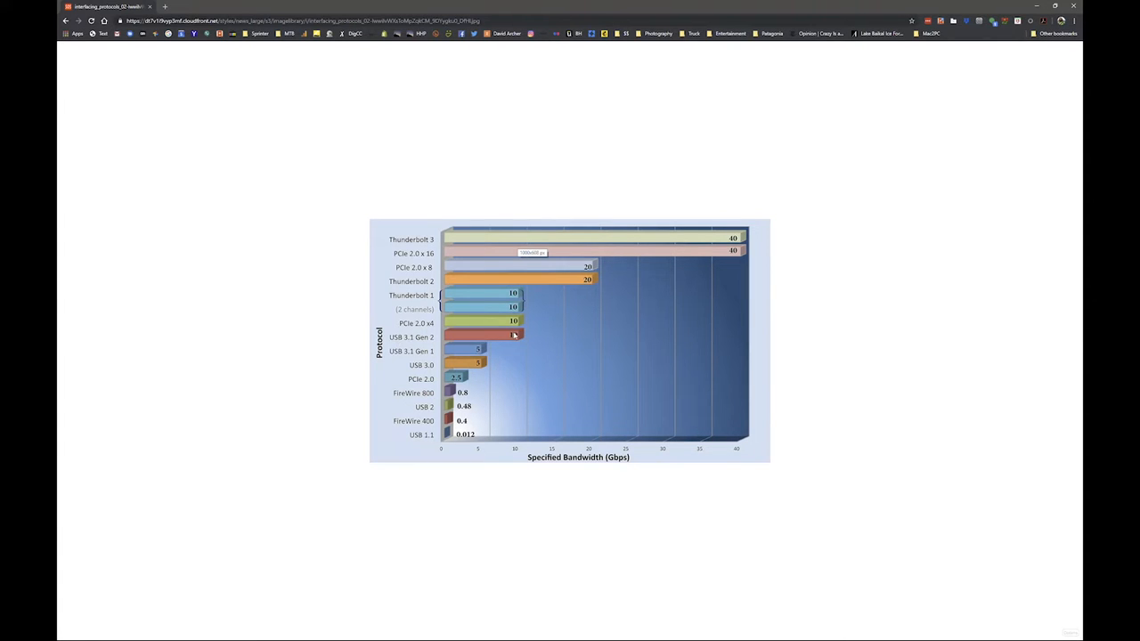
{"action": "mouse_move", "coordinate": [559, 278]}
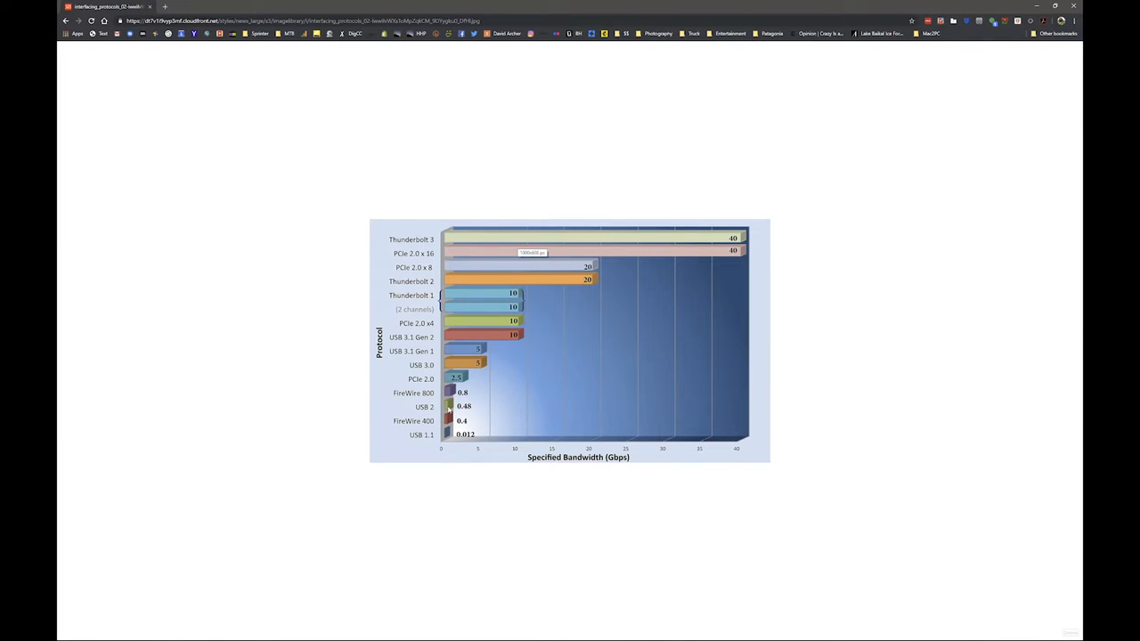
{"action": "mouse_move", "coordinate": [452, 367]}
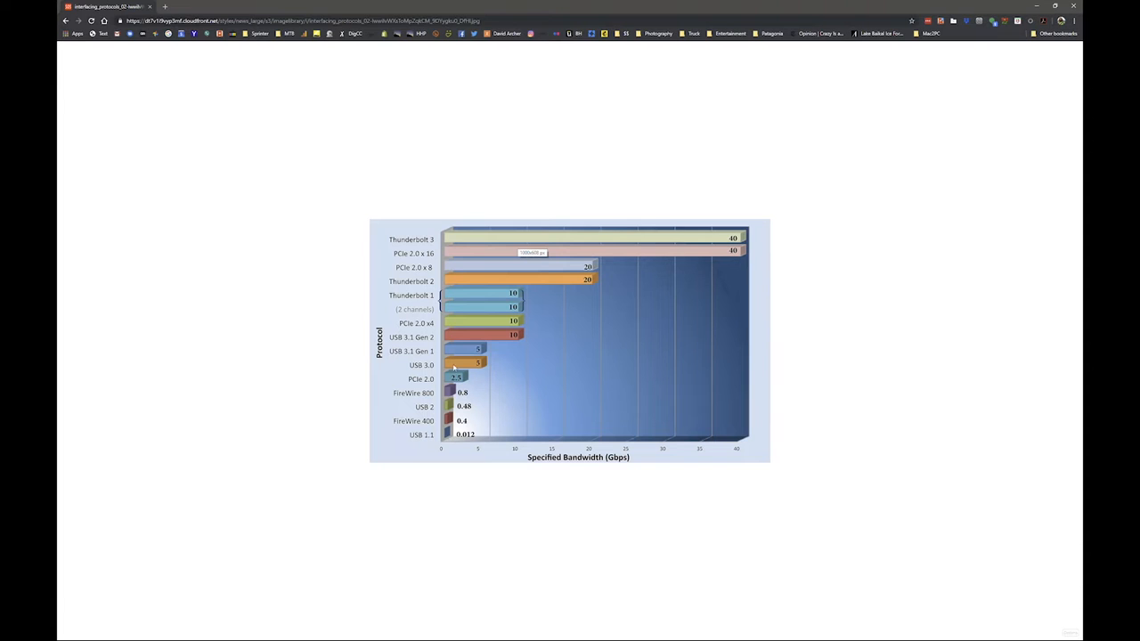
{"action": "mouse_move", "coordinate": [661, 242]}
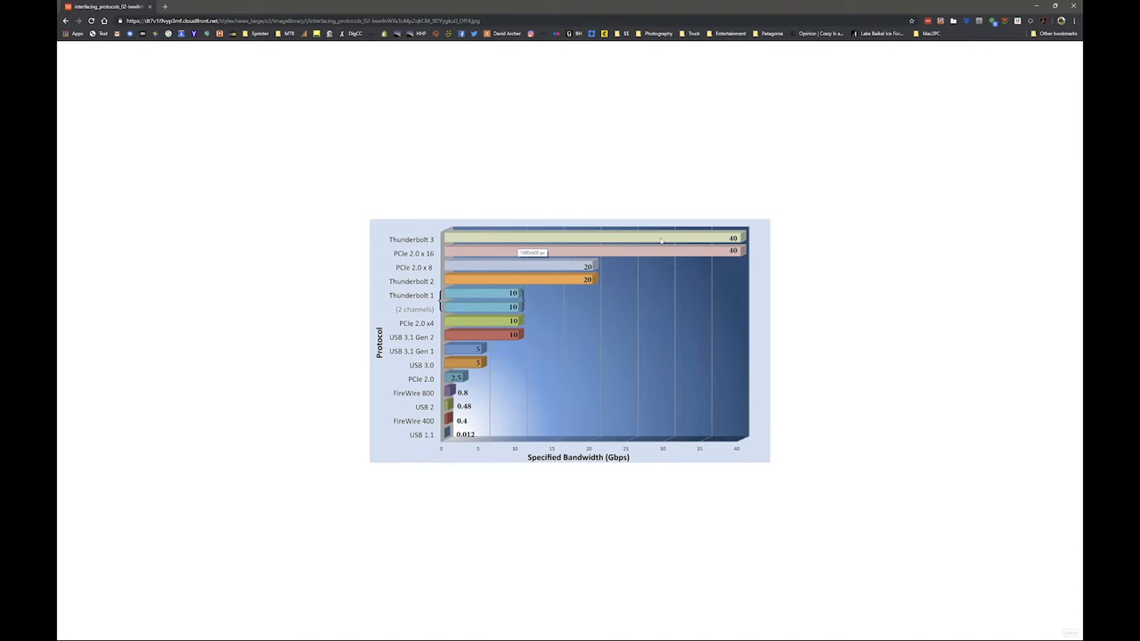